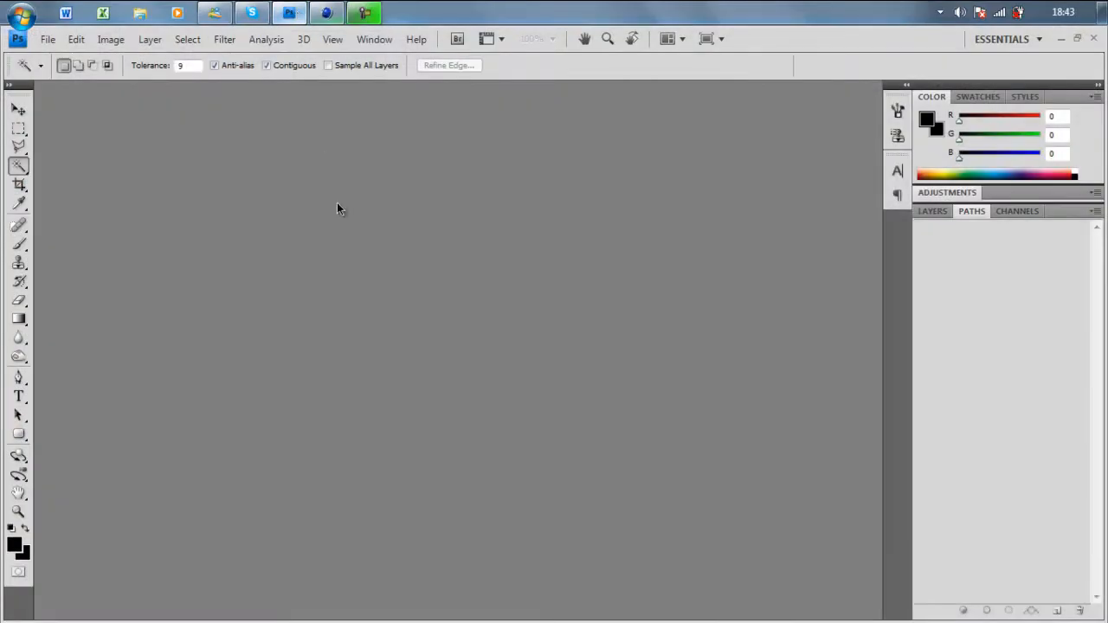
pyautogui.moveTo(303, 198)
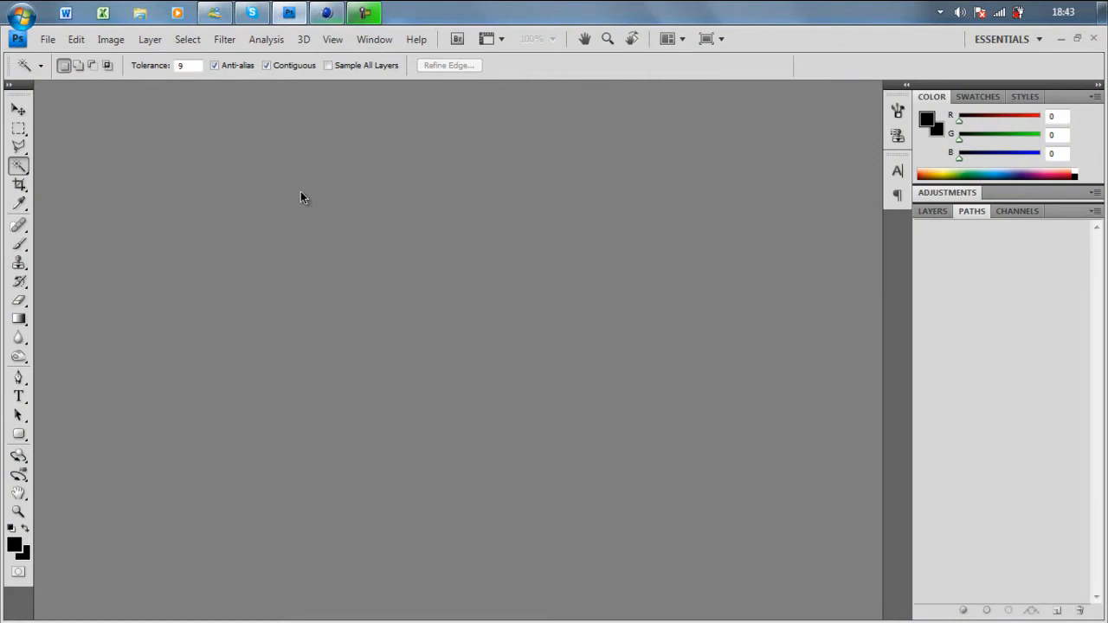
# Create a new 5×5 inch, 300 ppi RGB document with a white background
pyautogui.click(47, 39)
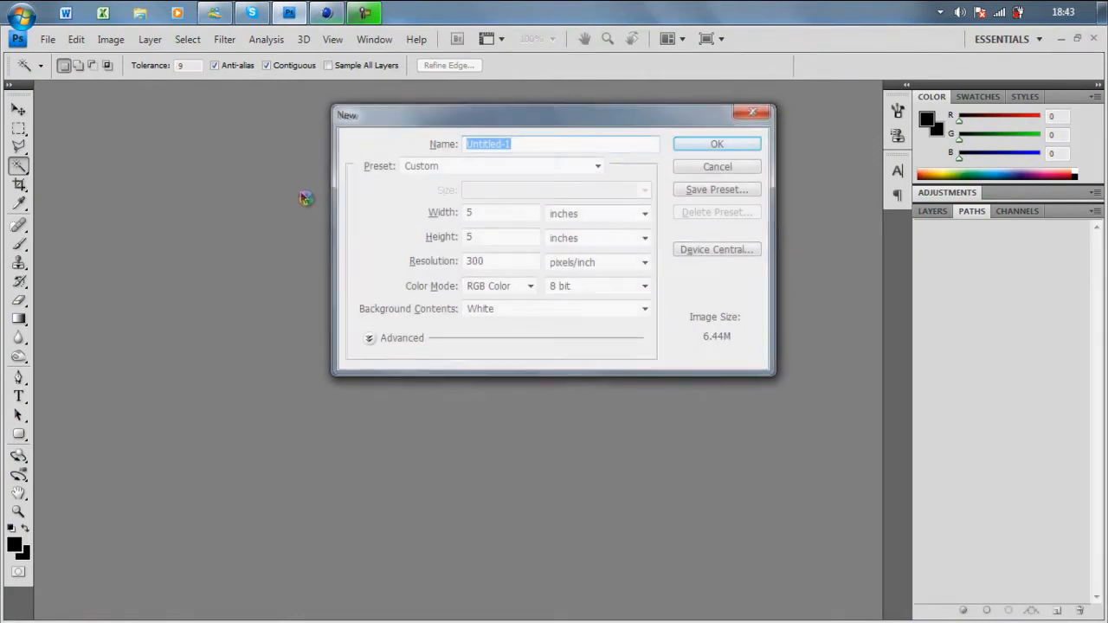
pyautogui.click(717, 144)
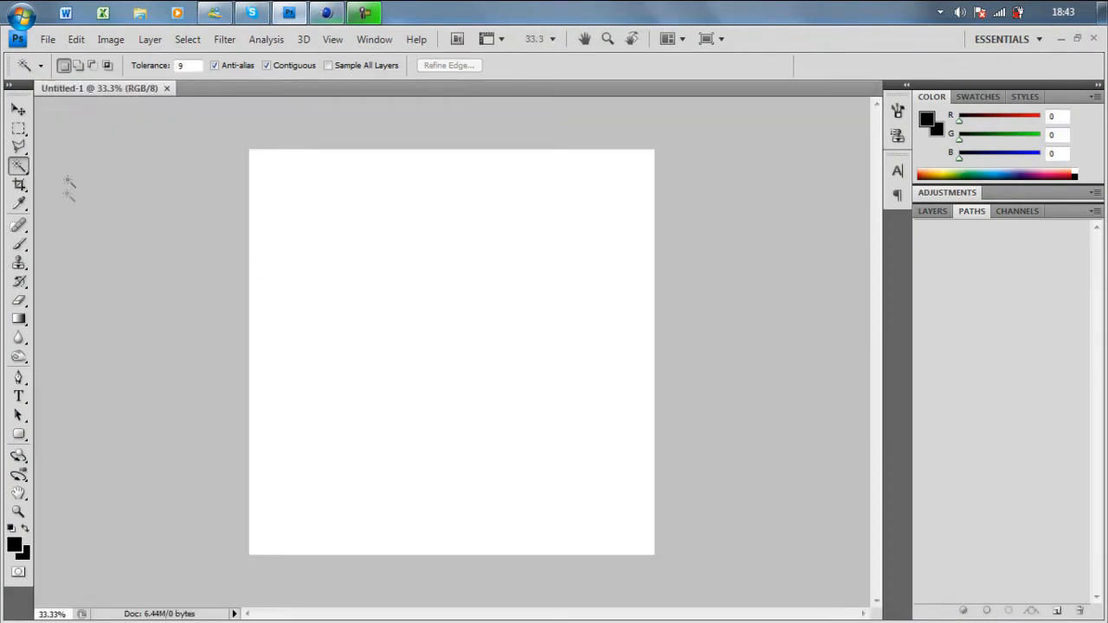
# Brush a grey curved arrow with a squiggly tail across the white canvas
pyautogui.moveTo(251, 191); pyautogui.dragTo(606, 411)
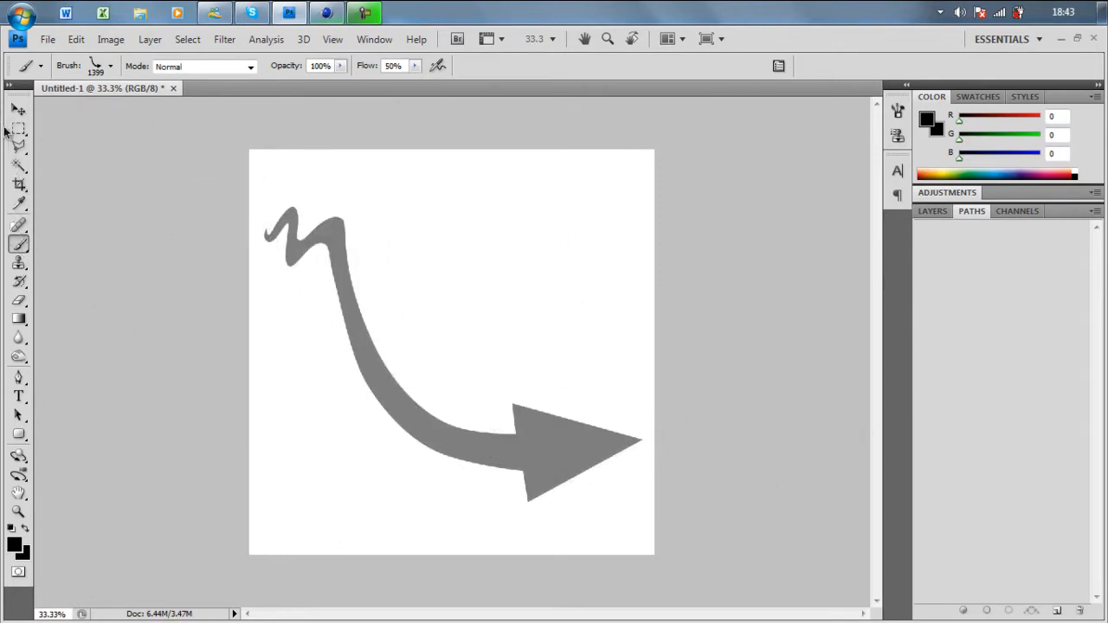
pyautogui.click(18, 167)
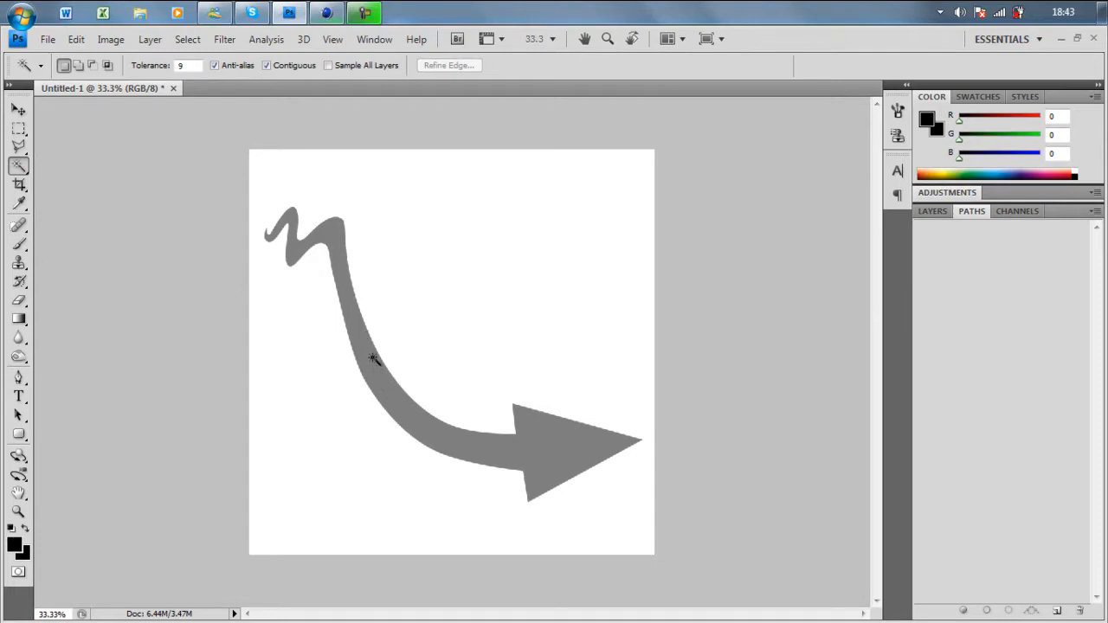
# Magic-wand select the grey arrow and make a work path from the selection
pyautogui.click(372, 359)
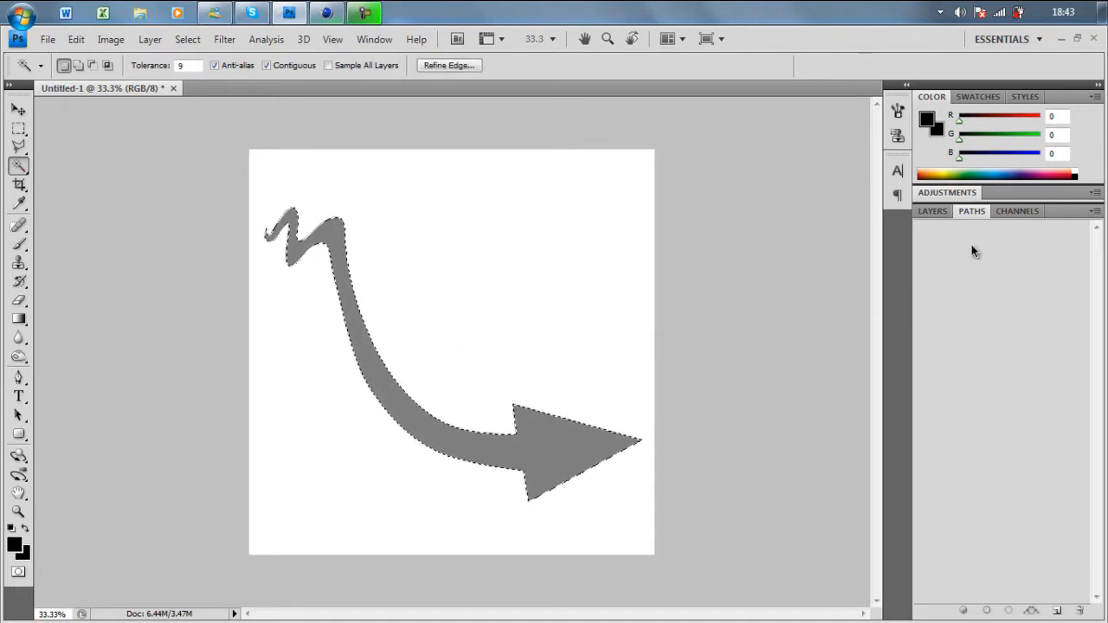
pyautogui.click(932, 210)
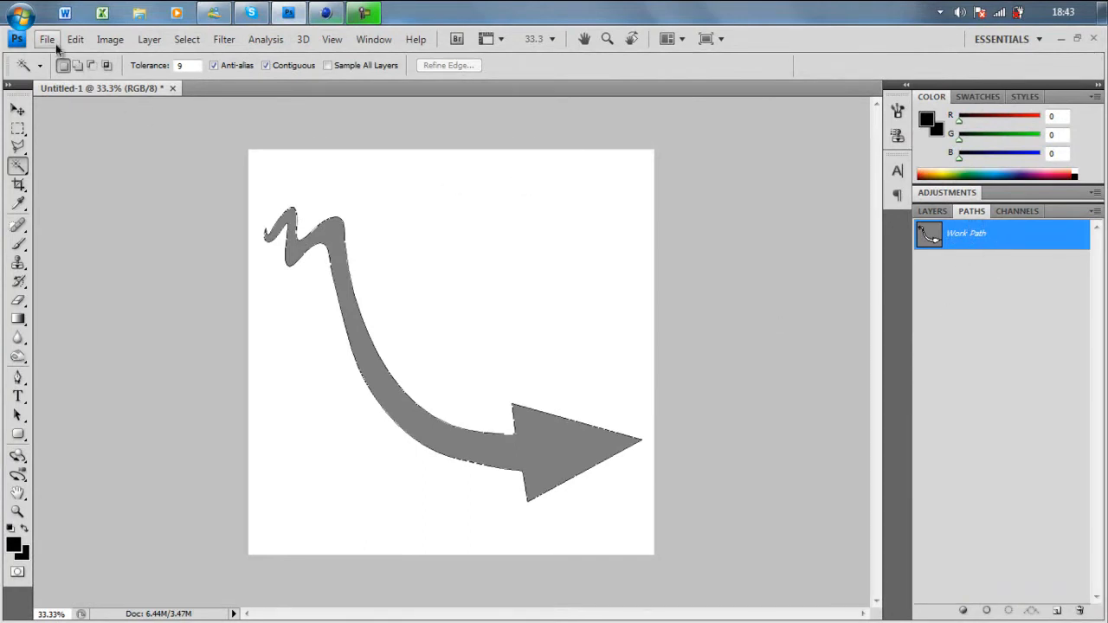
# Export the work path via Paths to Illustrator, saving it as 'arrow'
pyautogui.click(47, 39)
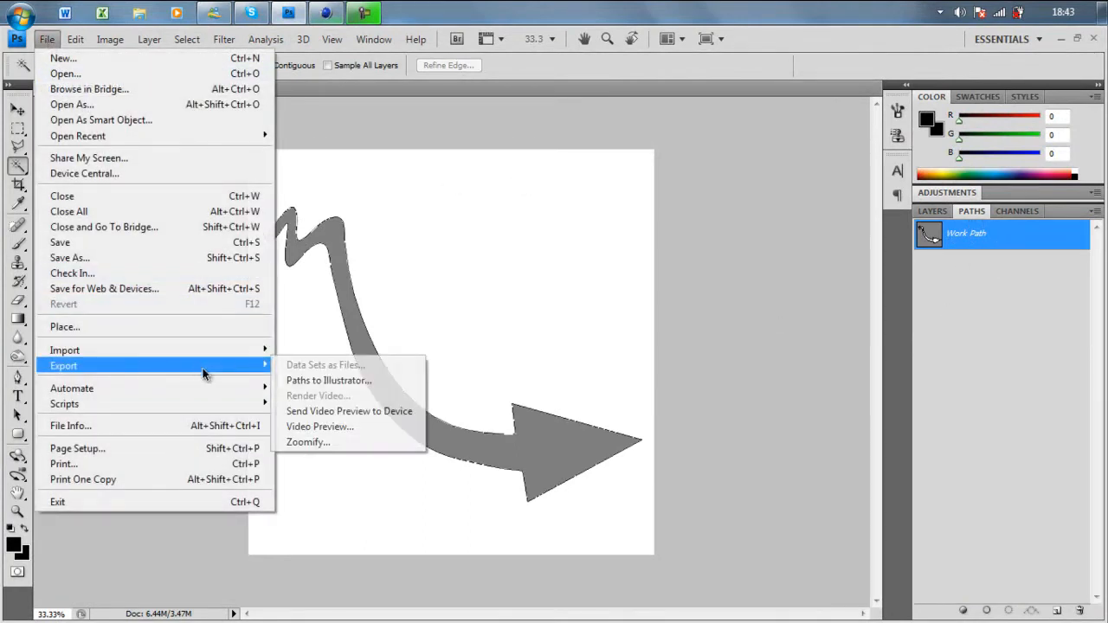
pyautogui.moveTo(327, 381)
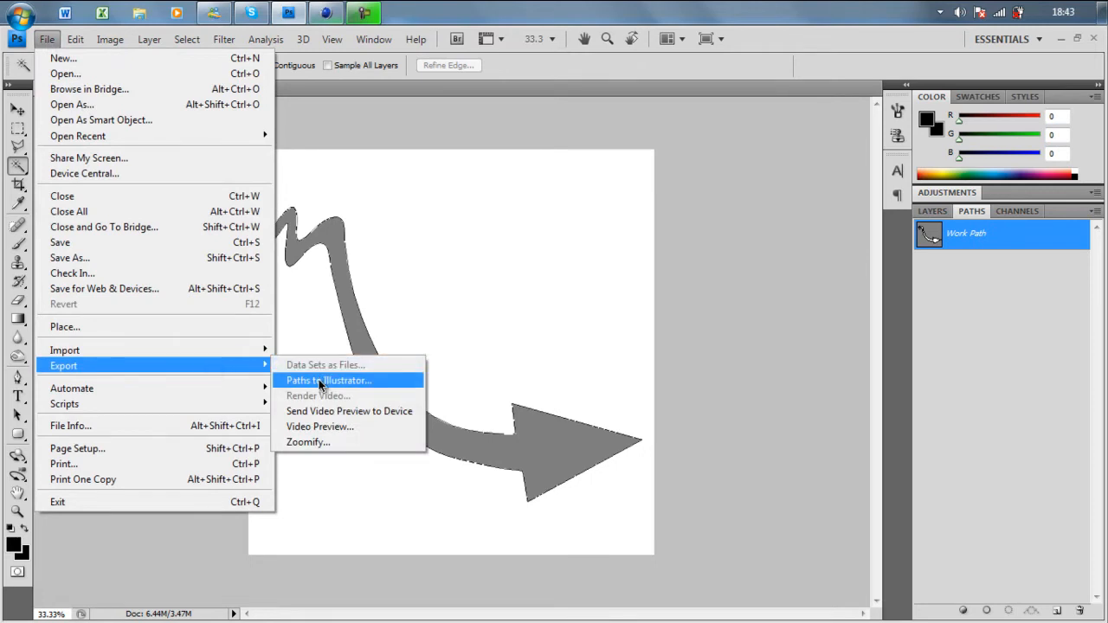
pyautogui.click(327, 380)
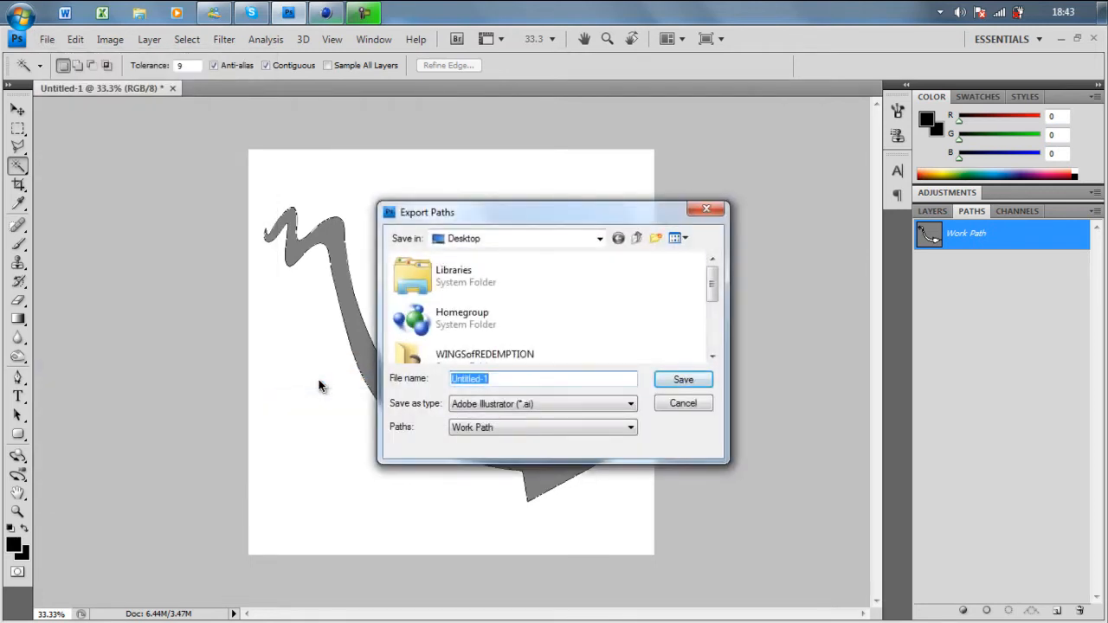
pyautogui.write('arrow')
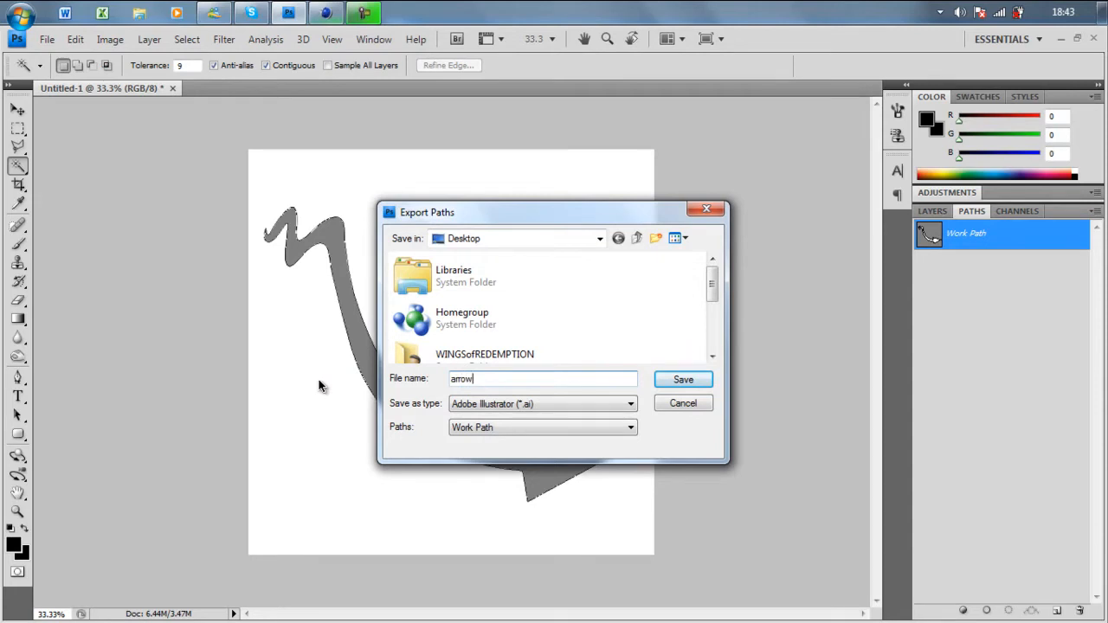
pyautogui.click(683, 379)
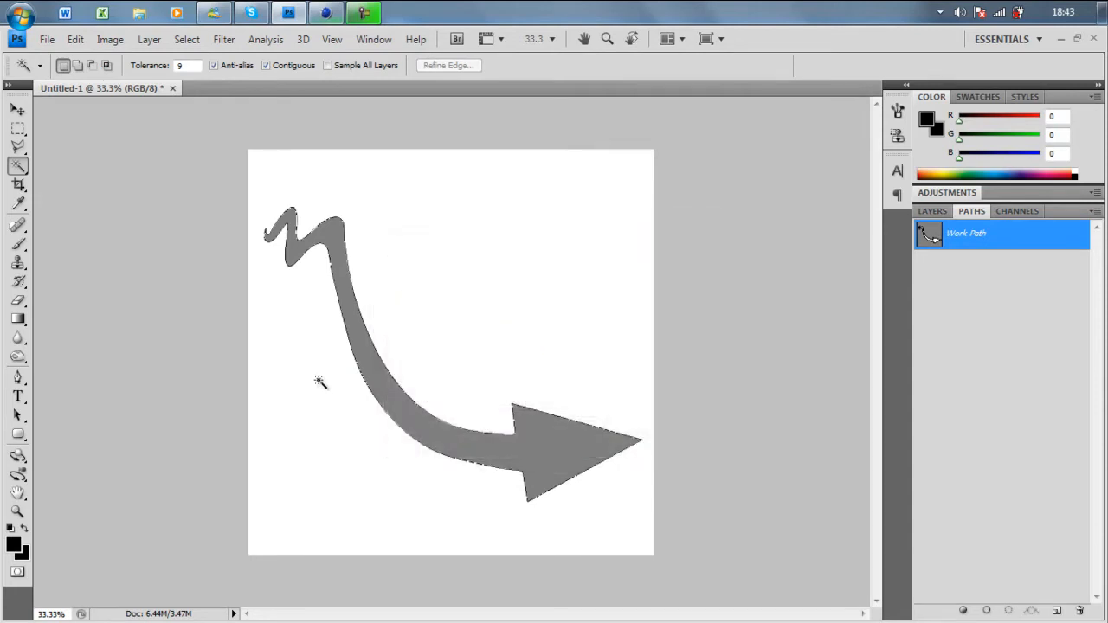
pyautogui.moveTo(485, 99)
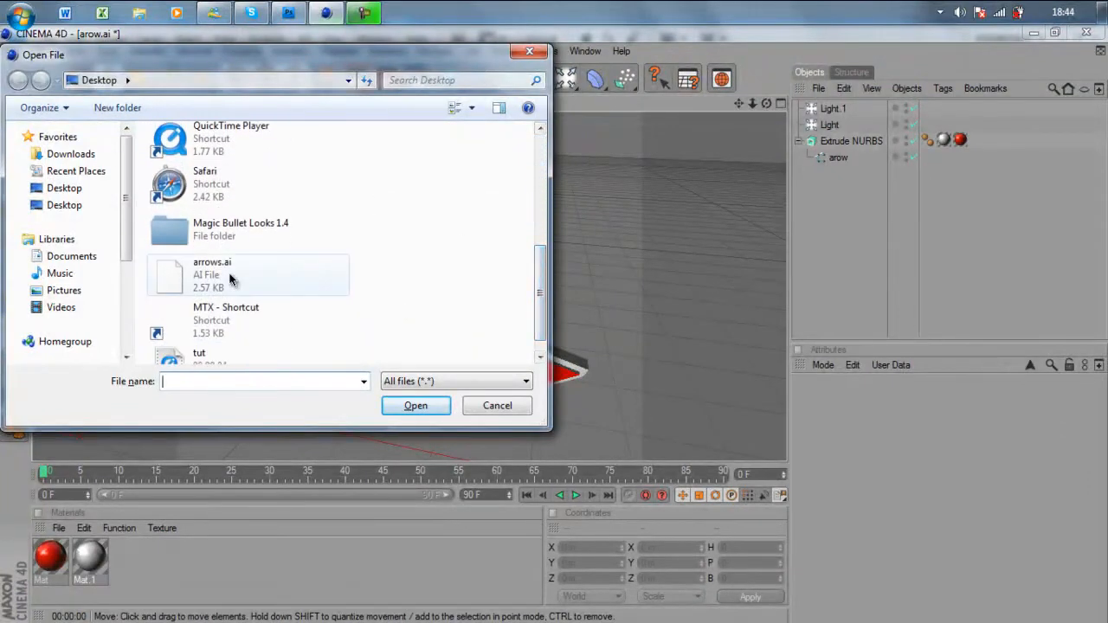
# Open arrows.ai and accept the default Adobe Illustrator import settings
pyautogui.click(415, 405)
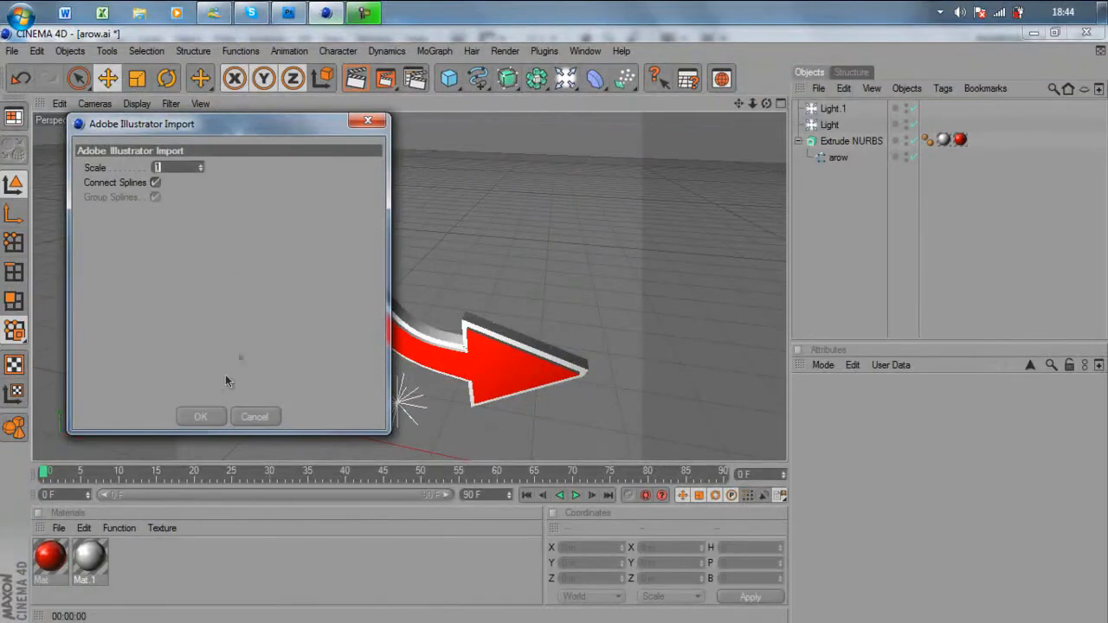
pyautogui.click(200, 417)
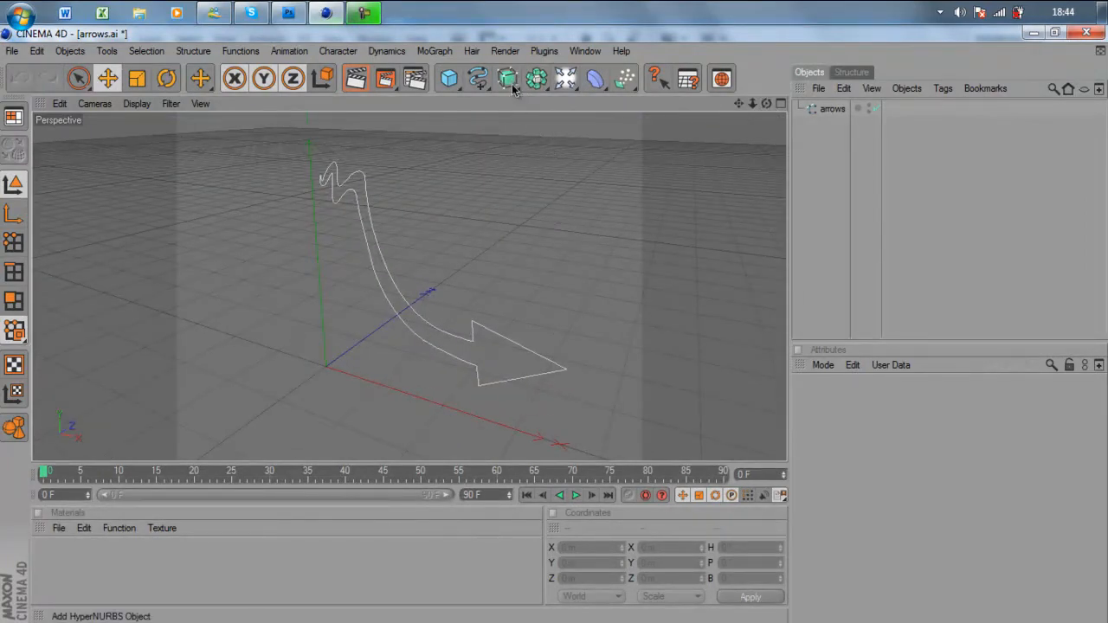
# Add an Extrude NURBS and place the arrows spline inside it
pyautogui.click(508, 79)
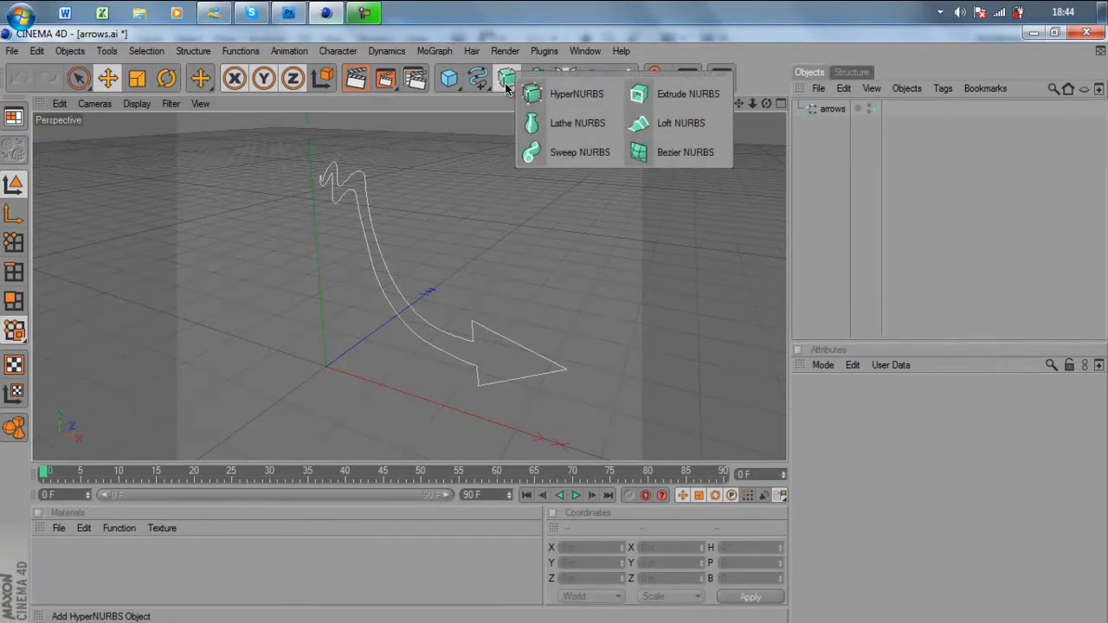
pyautogui.moveTo(686, 93)
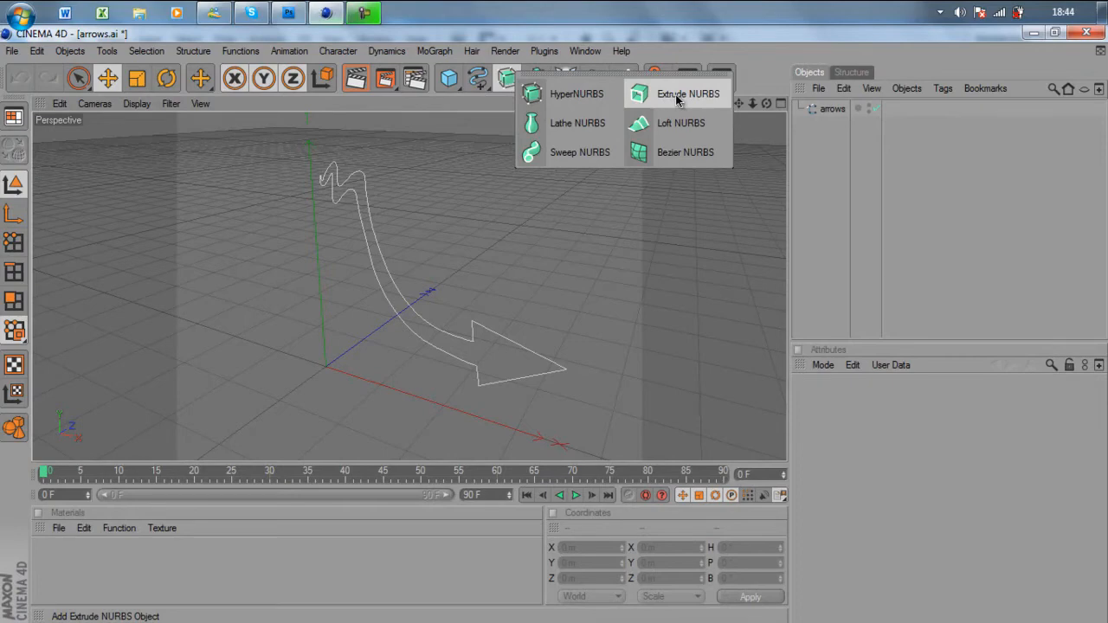
pyautogui.click(687, 93)
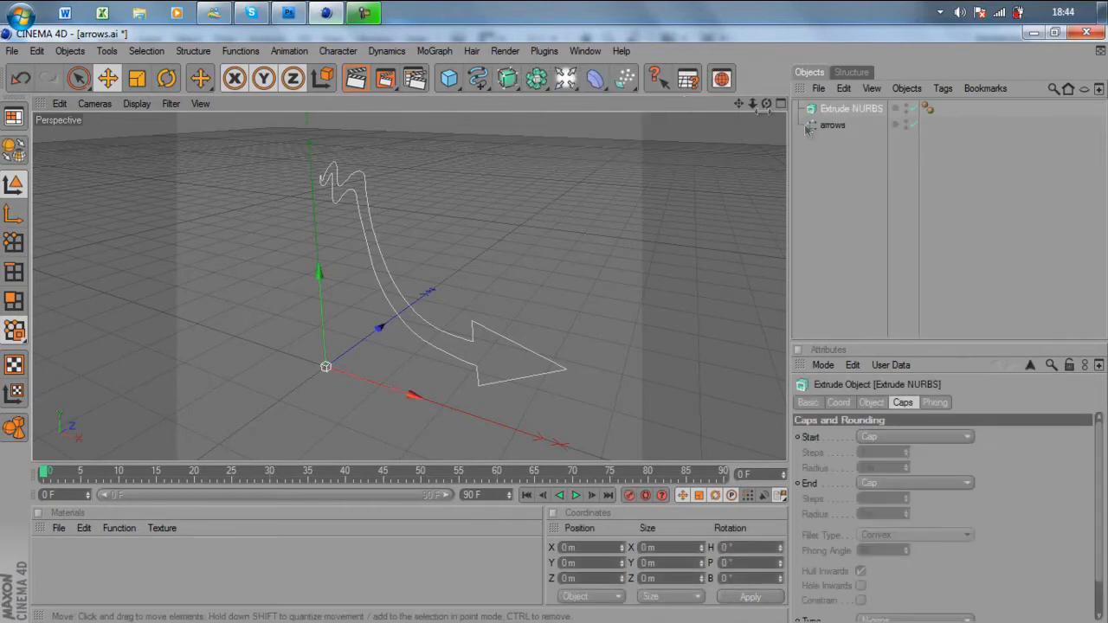
pyautogui.click(832, 125)
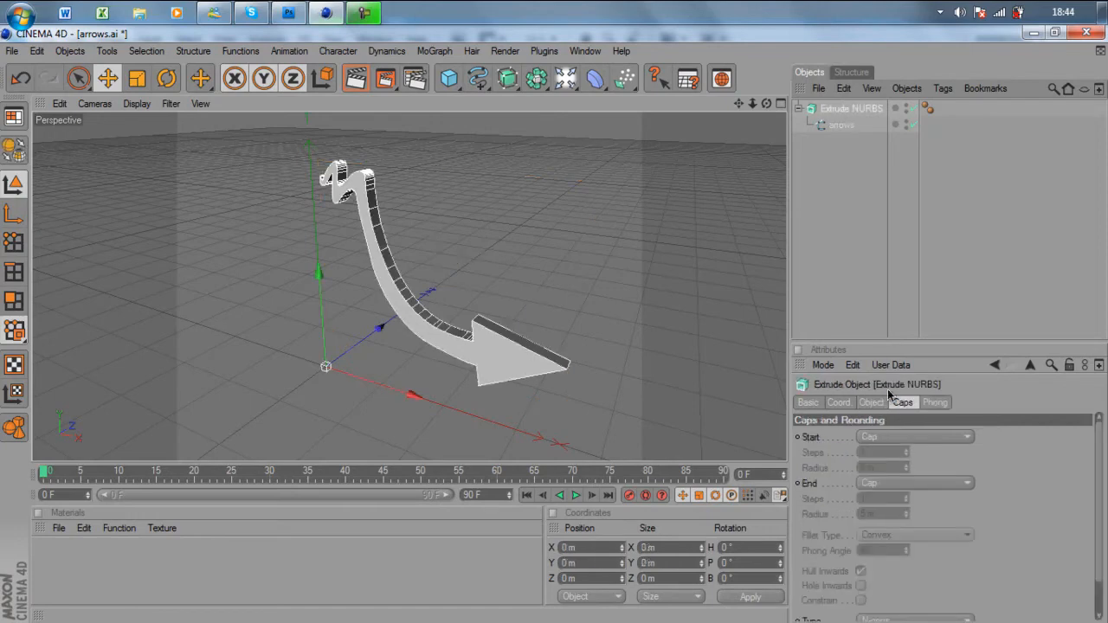
# Set Start and End caps to Fillet Cap and orbit to inspect the arrow
pyautogui.click(913, 436)
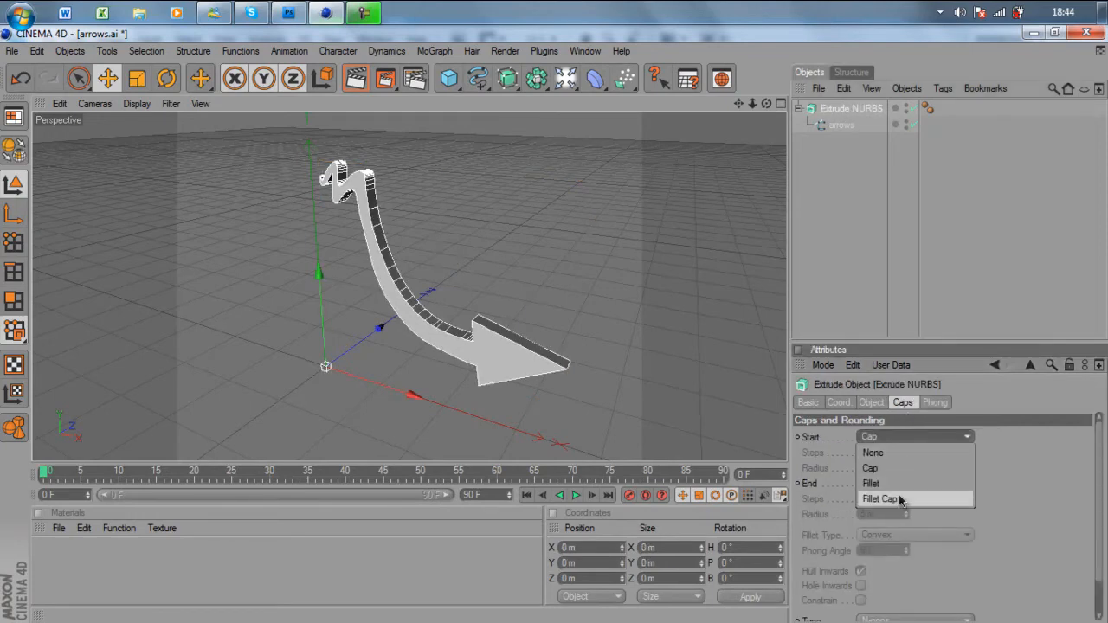
pyautogui.click(878, 498)
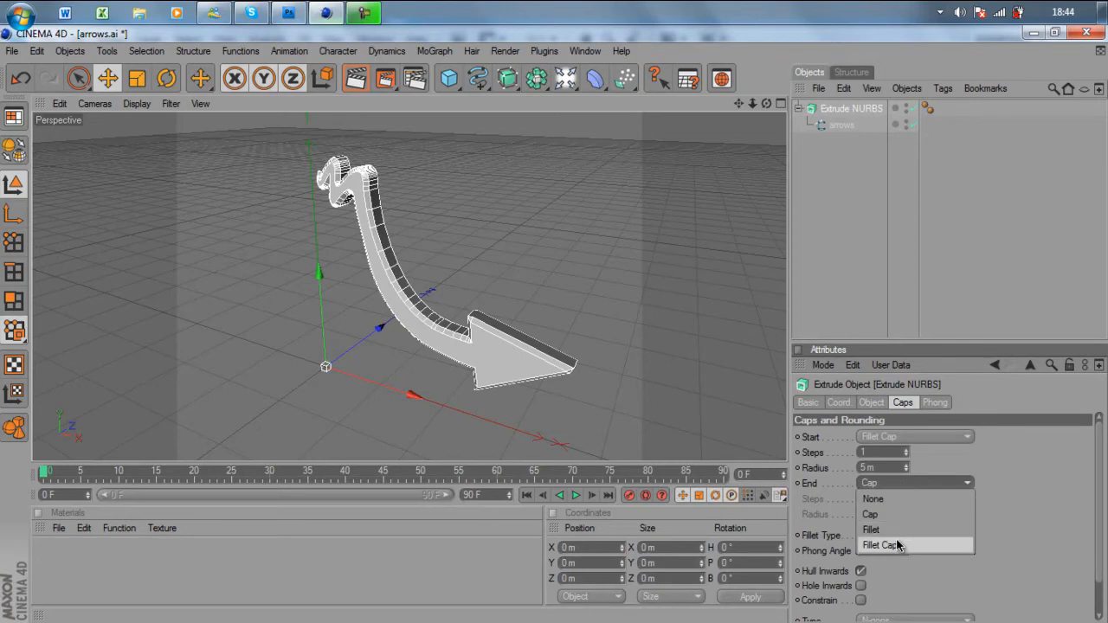
pyautogui.click(913, 534)
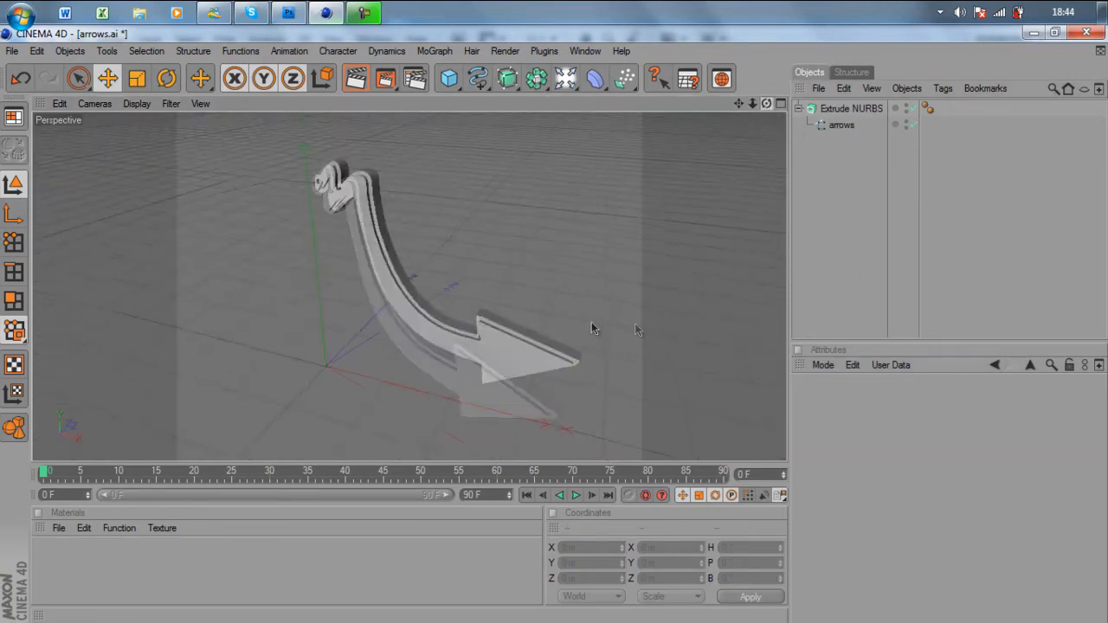
pyautogui.moveTo(593, 328); pyautogui.dragTo(554, 331)
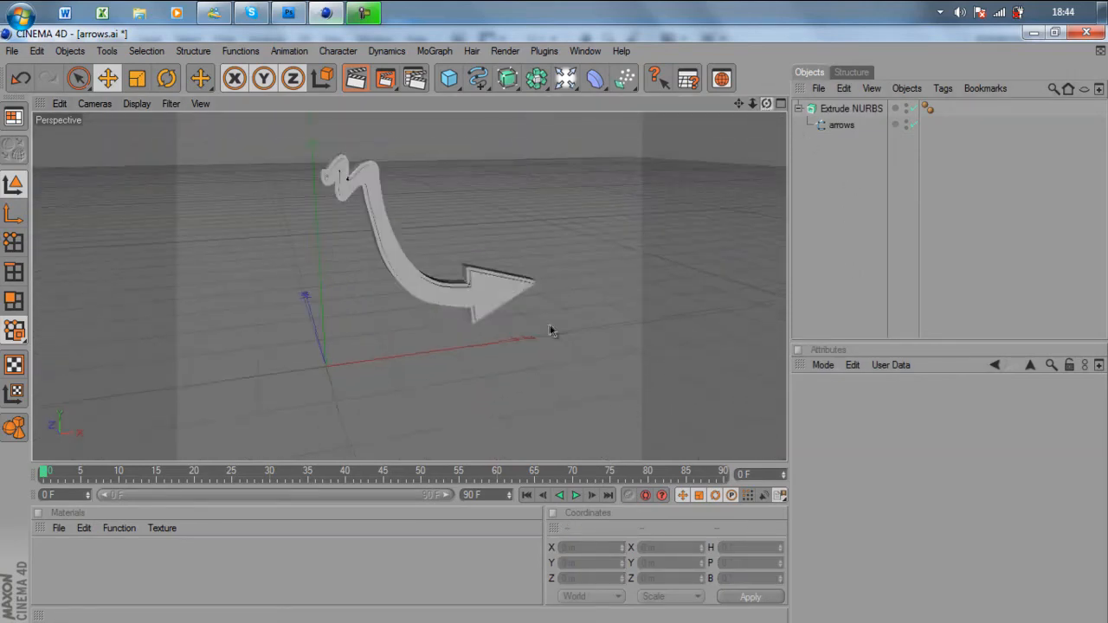